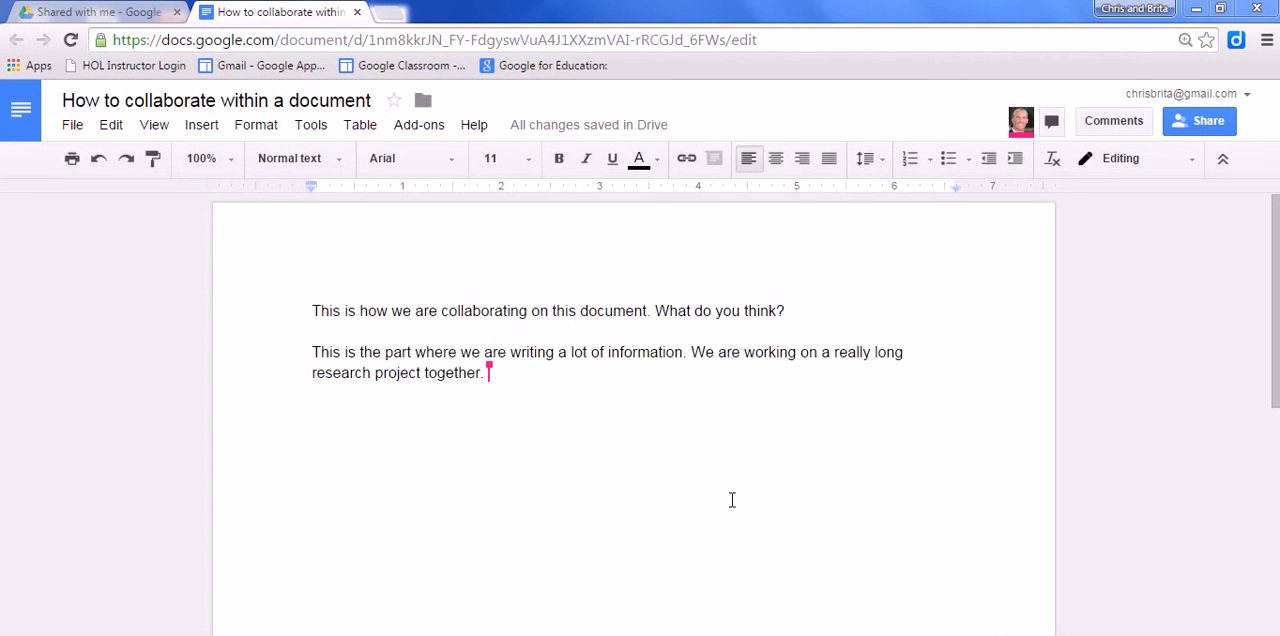
pyautogui.moveTo(963, 298)
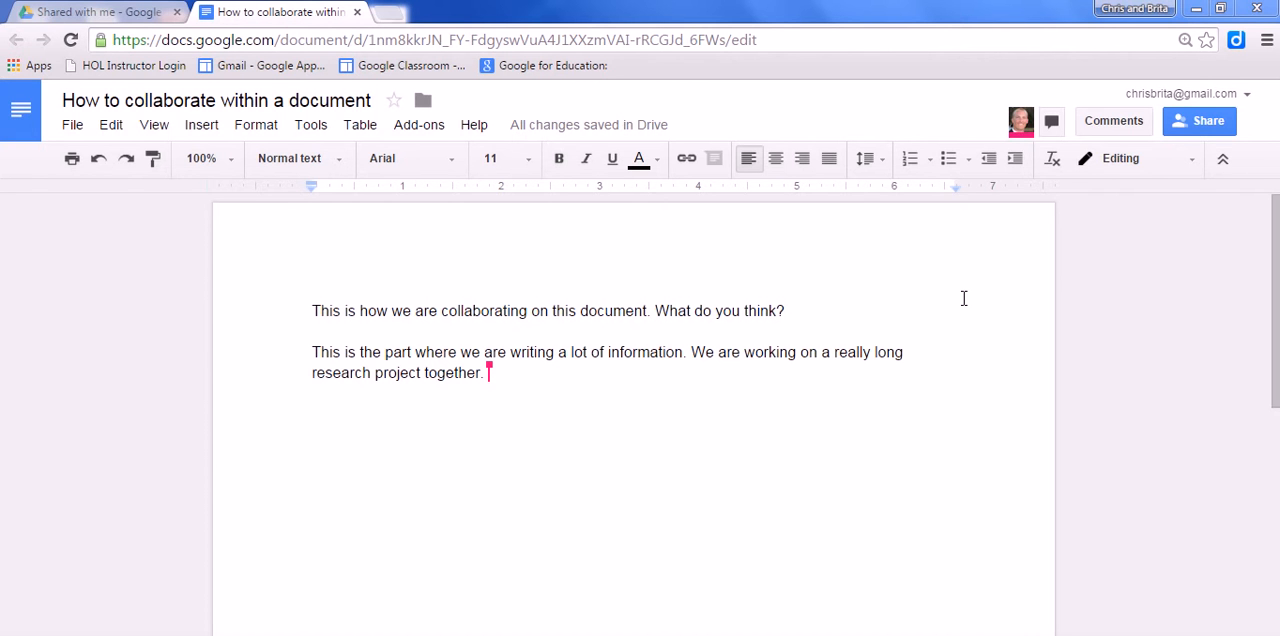
pyautogui.moveTo(1020, 120)
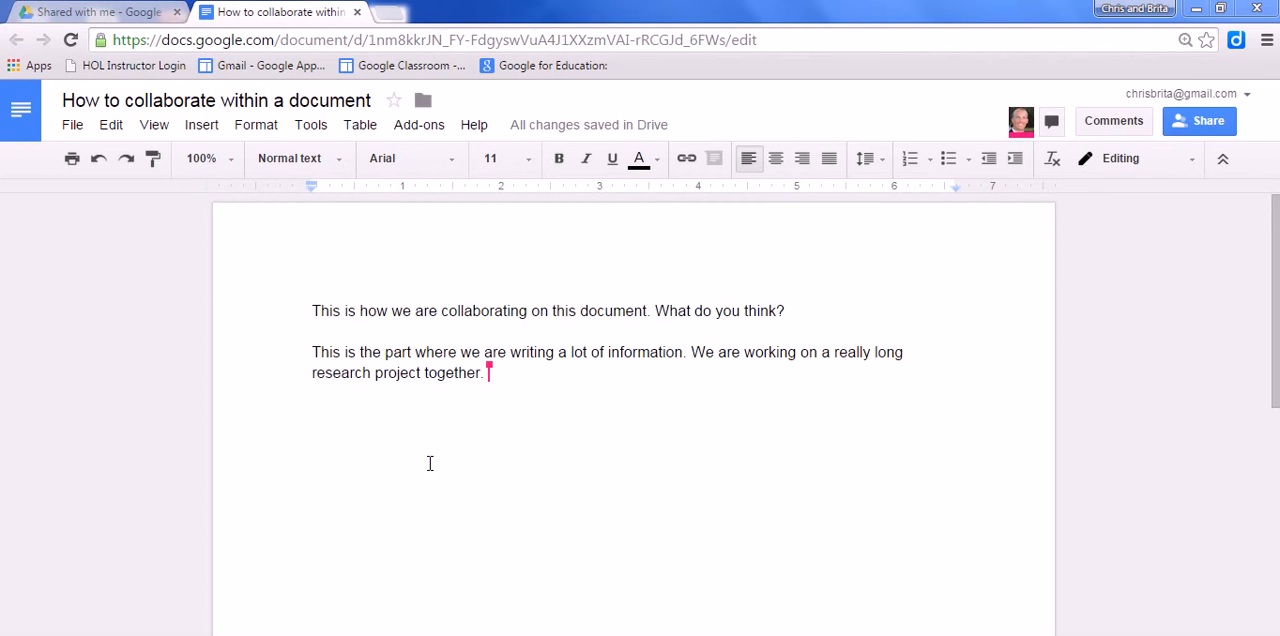
# - Comment "I really like it." on the selected question "What do you think?"
pyautogui.moveTo(654, 310); pyautogui.dragTo(785, 310)
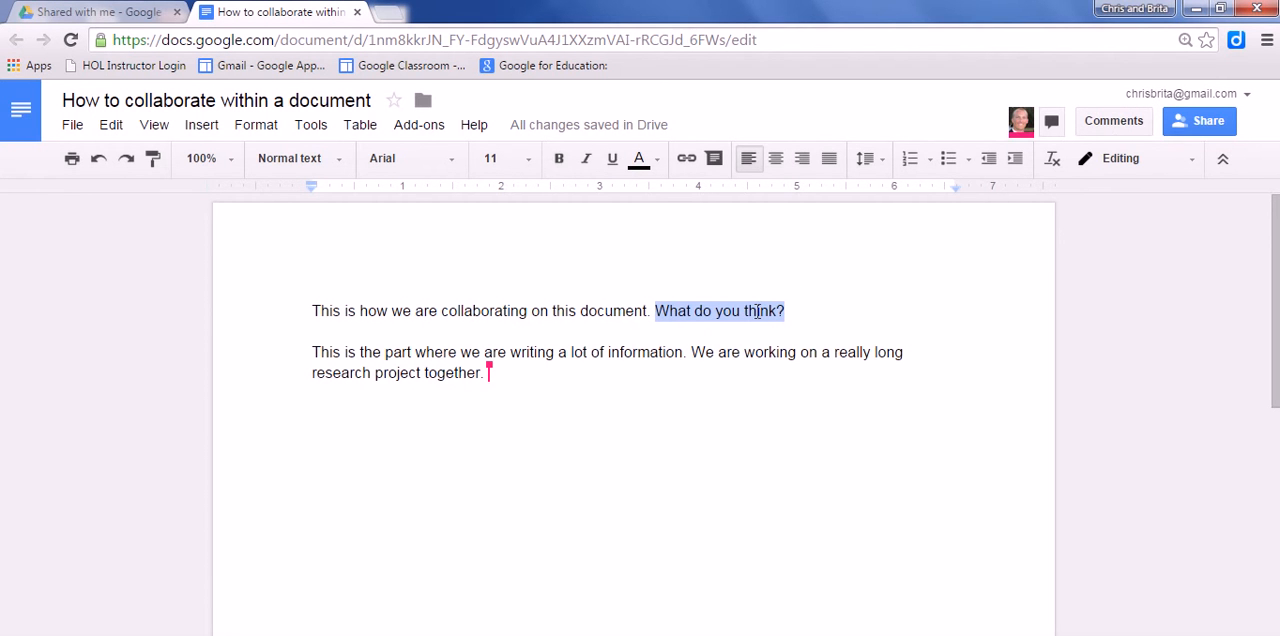
pyautogui.rightClick(718, 310)
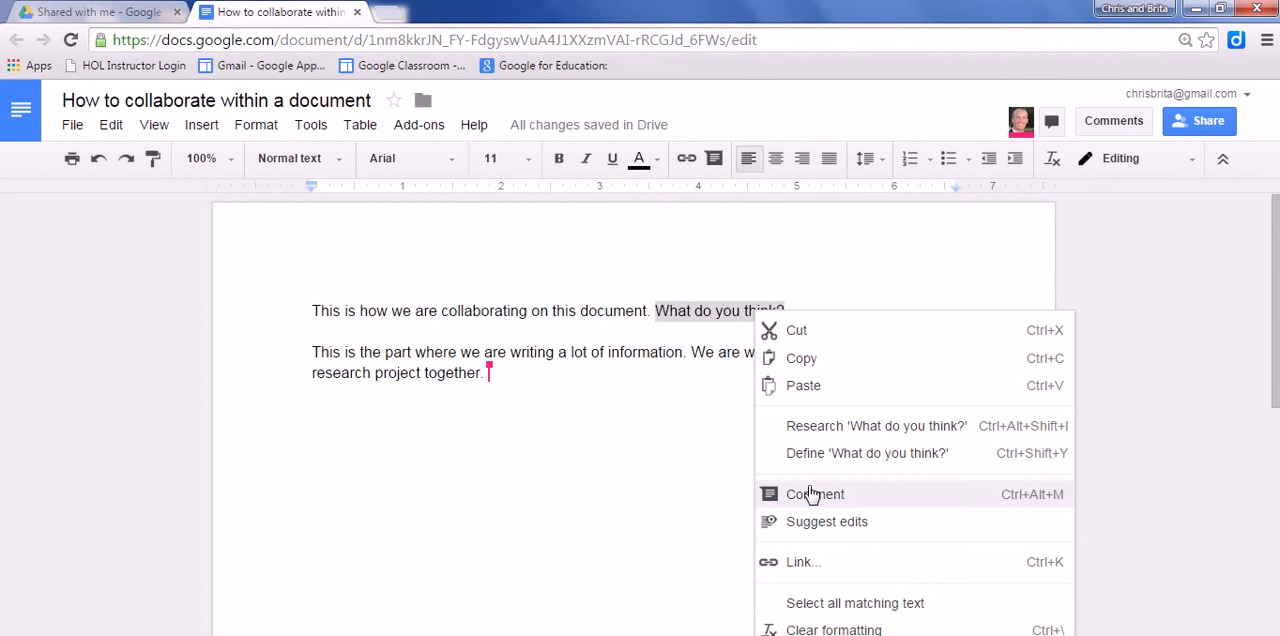
pyautogui.click(815, 494)
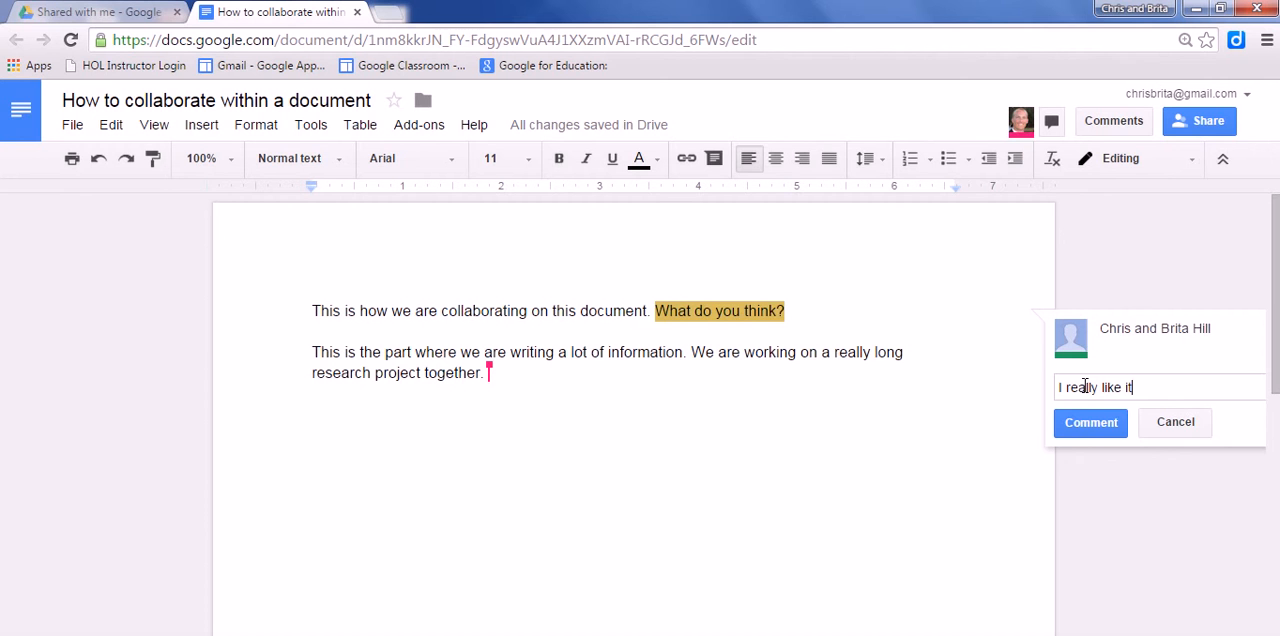
pyautogui.click(1090, 422)
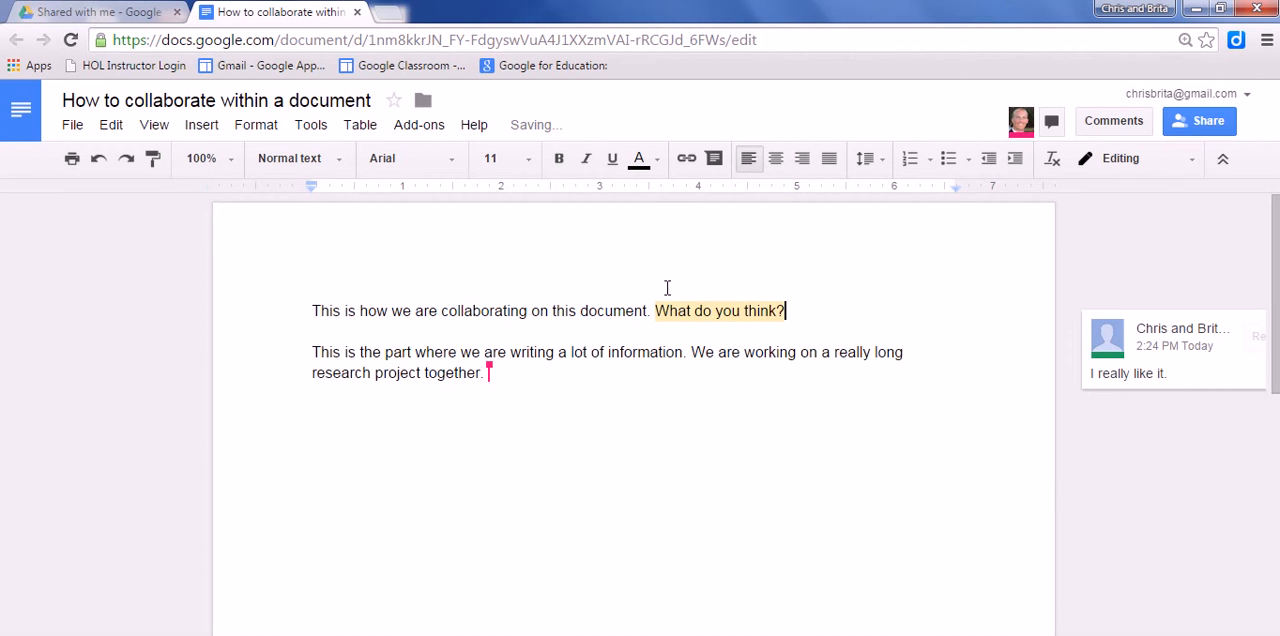
pyautogui.click(720, 311)
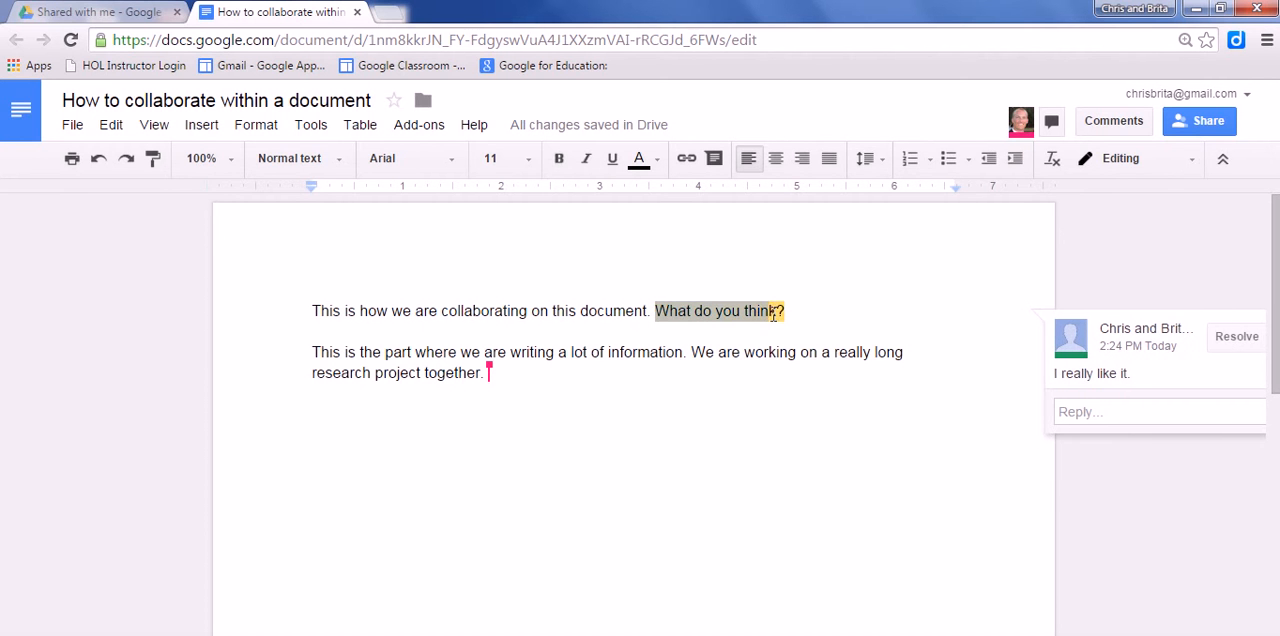
pyautogui.rightClick(718, 310)
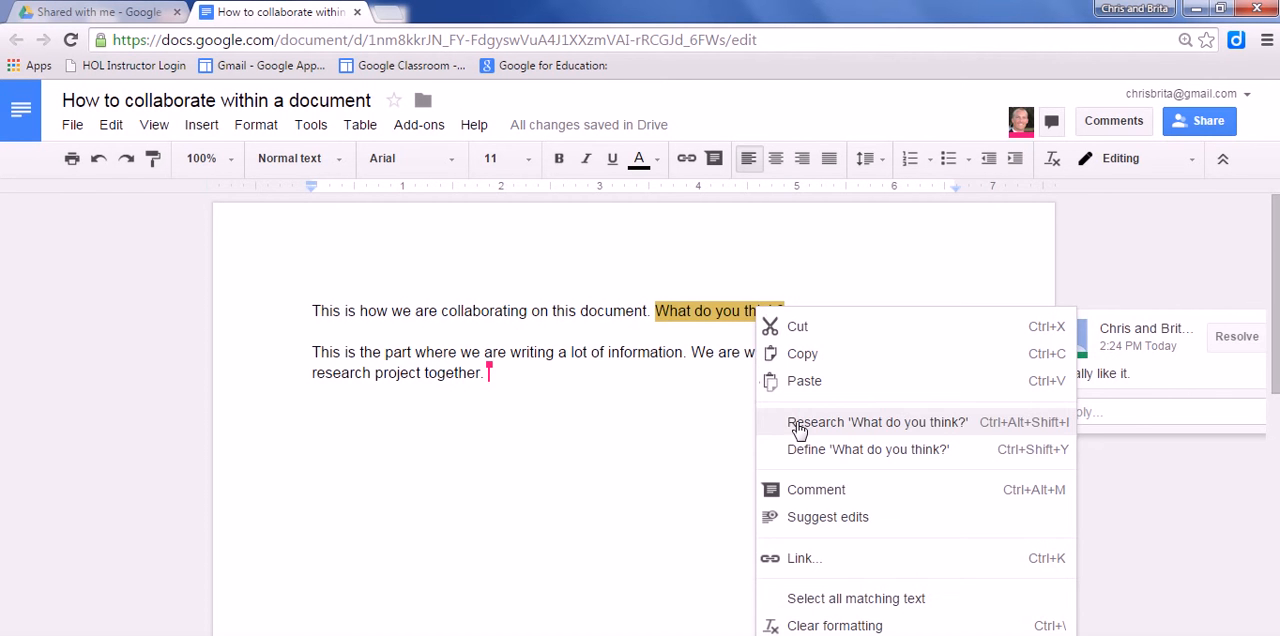
pyautogui.click(815, 489)
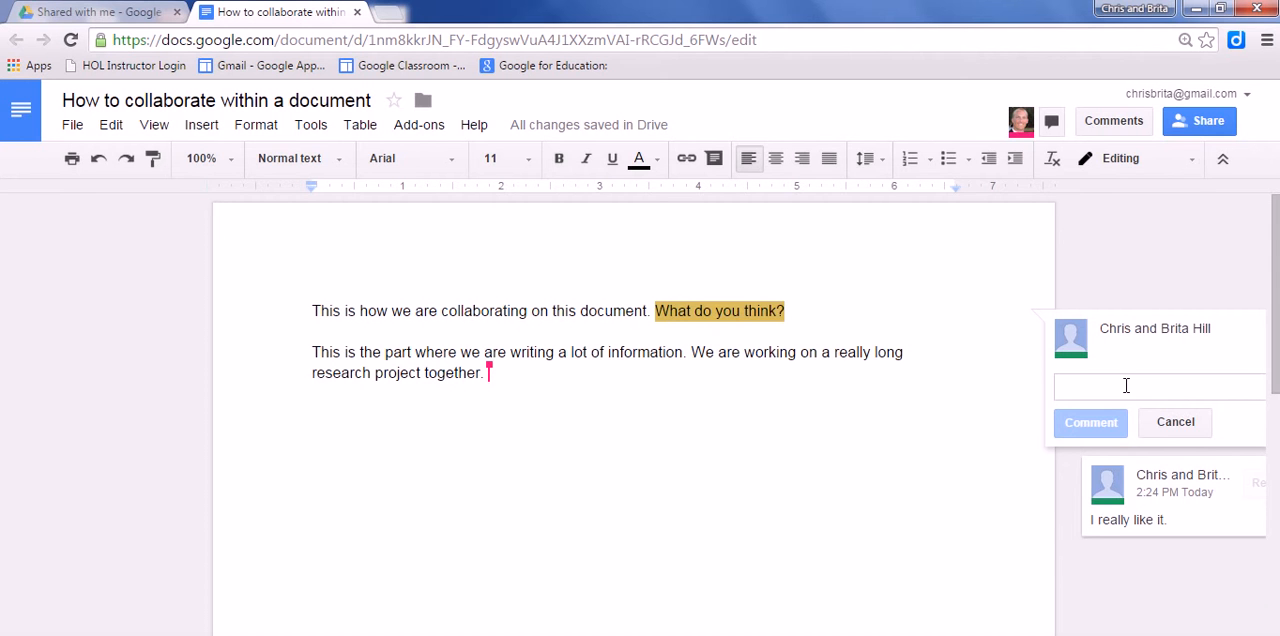
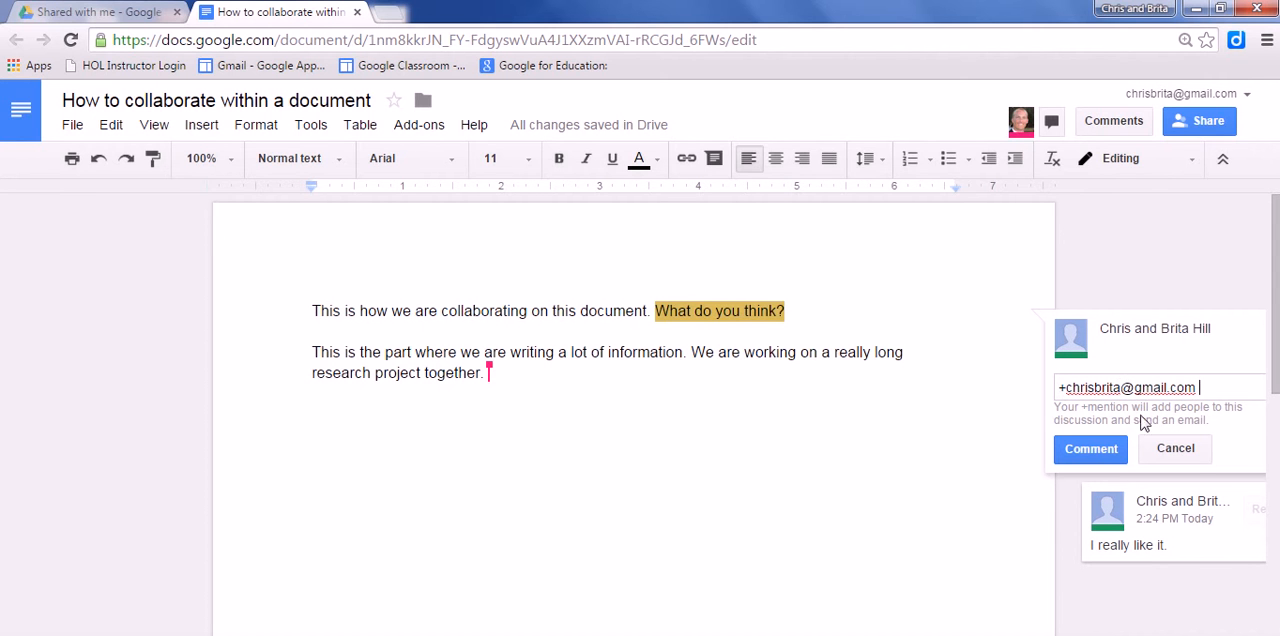
pyautogui.moveTo(1218, 434)
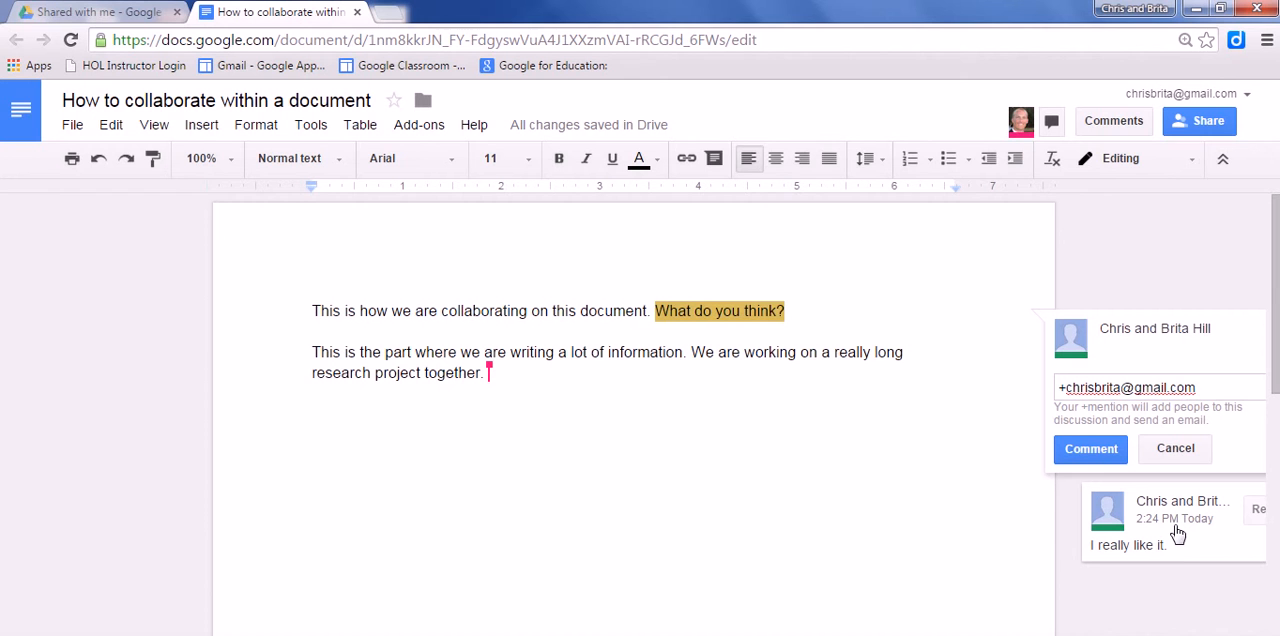
pyautogui.moveTo(1166, 561)
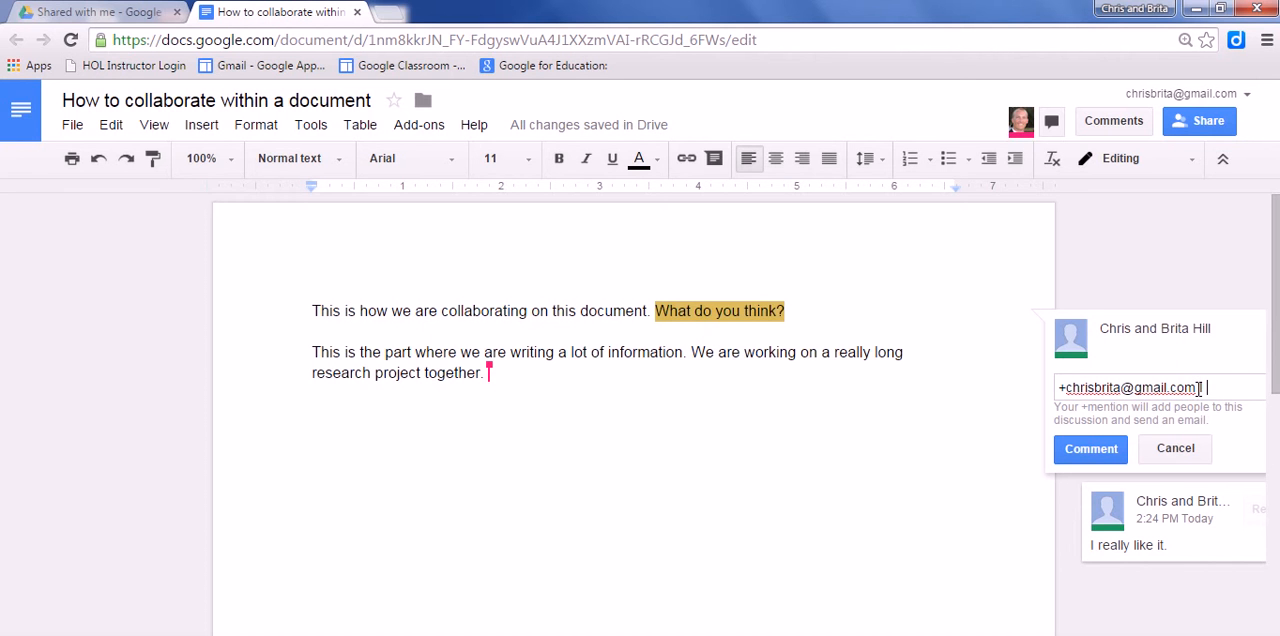
# - Finish the comment with "I really like what you have" and post it
pyautogui.write('really like')
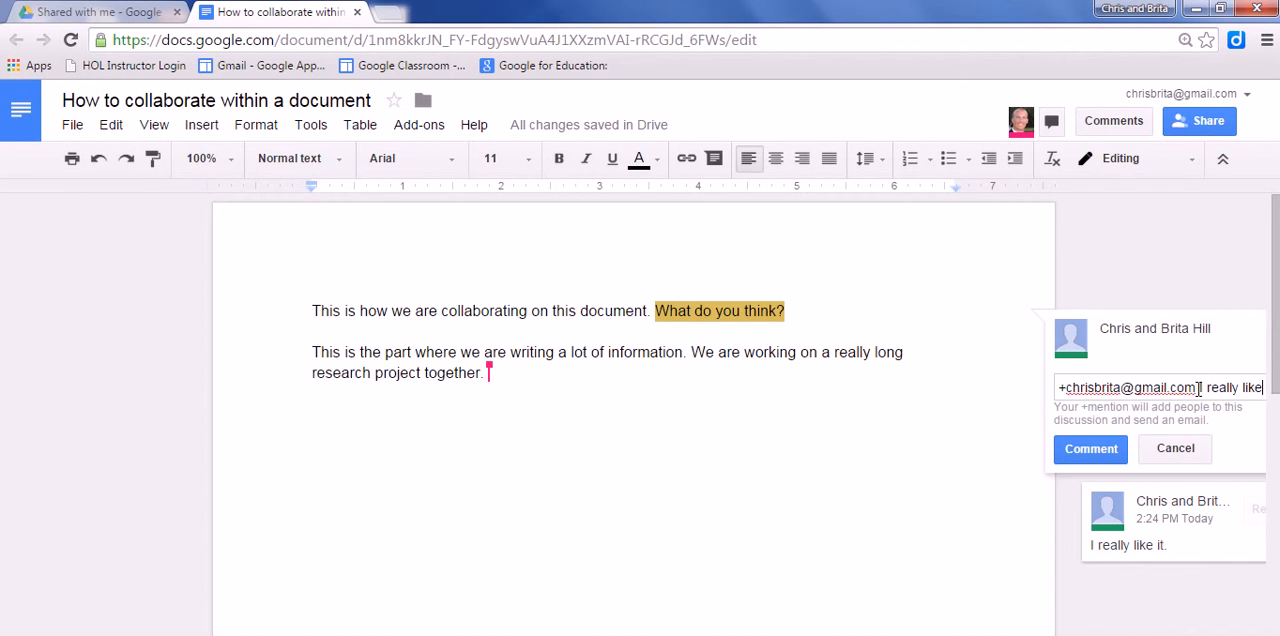
pyautogui.write('what you have')
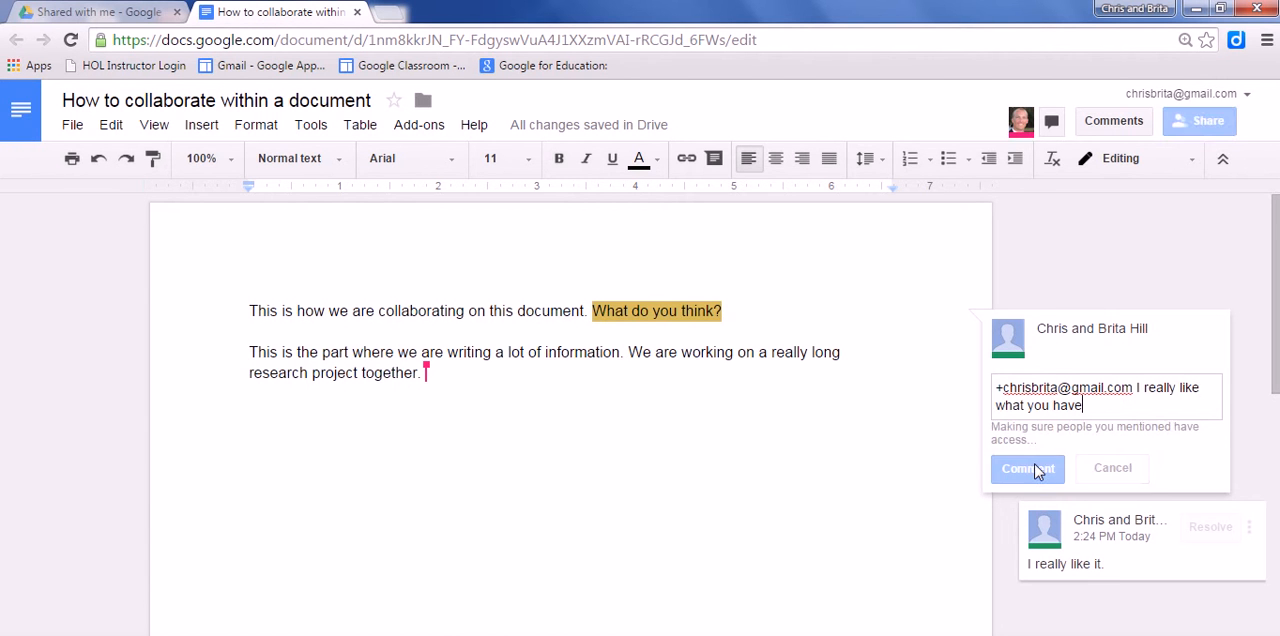
pyautogui.click(1027, 468)
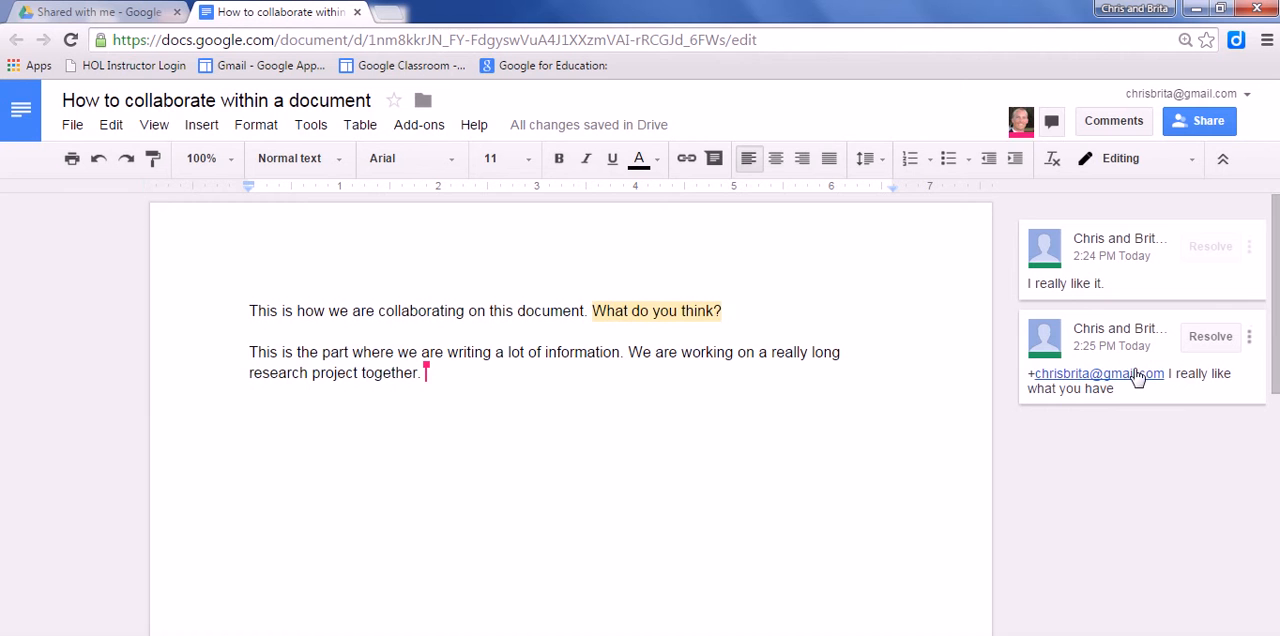
pyautogui.moveTo(1170, 388)
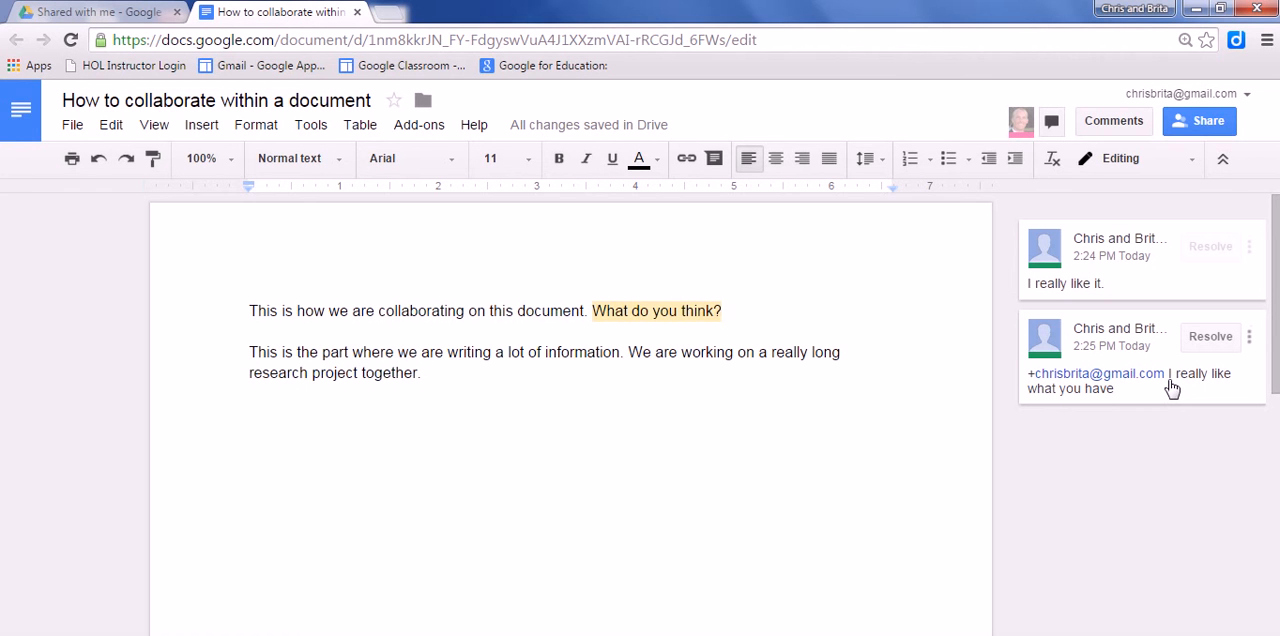
pyautogui.moveTo(1151, 242)
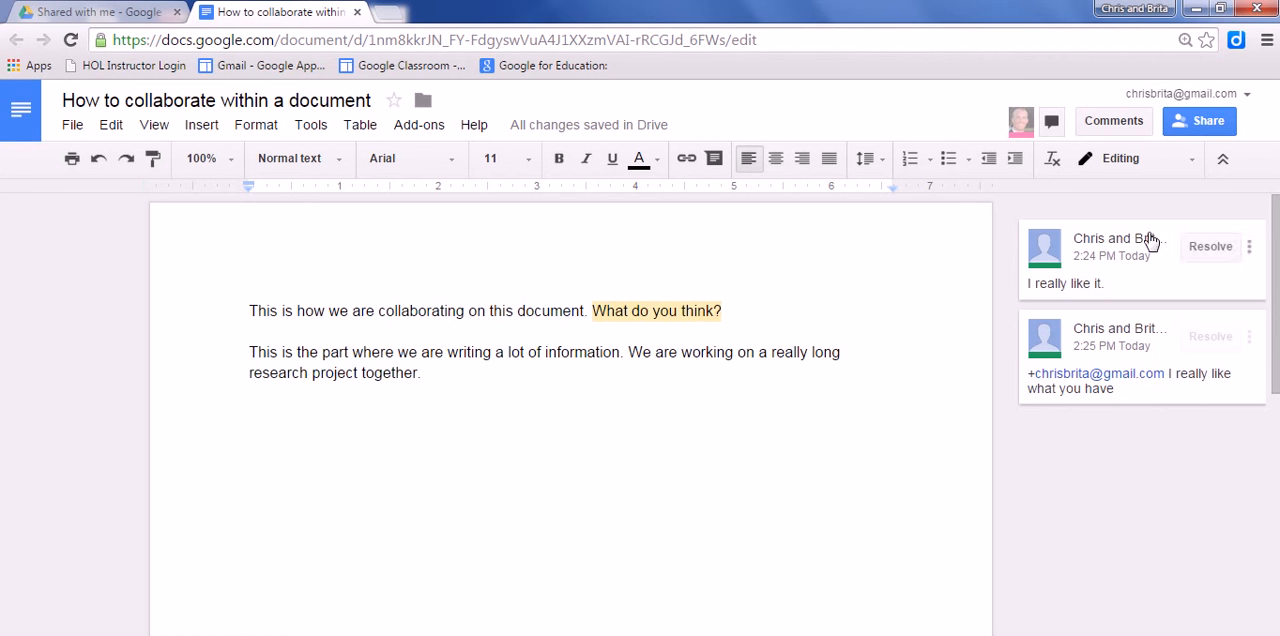
pyautogui.moveTo(1100, 310)
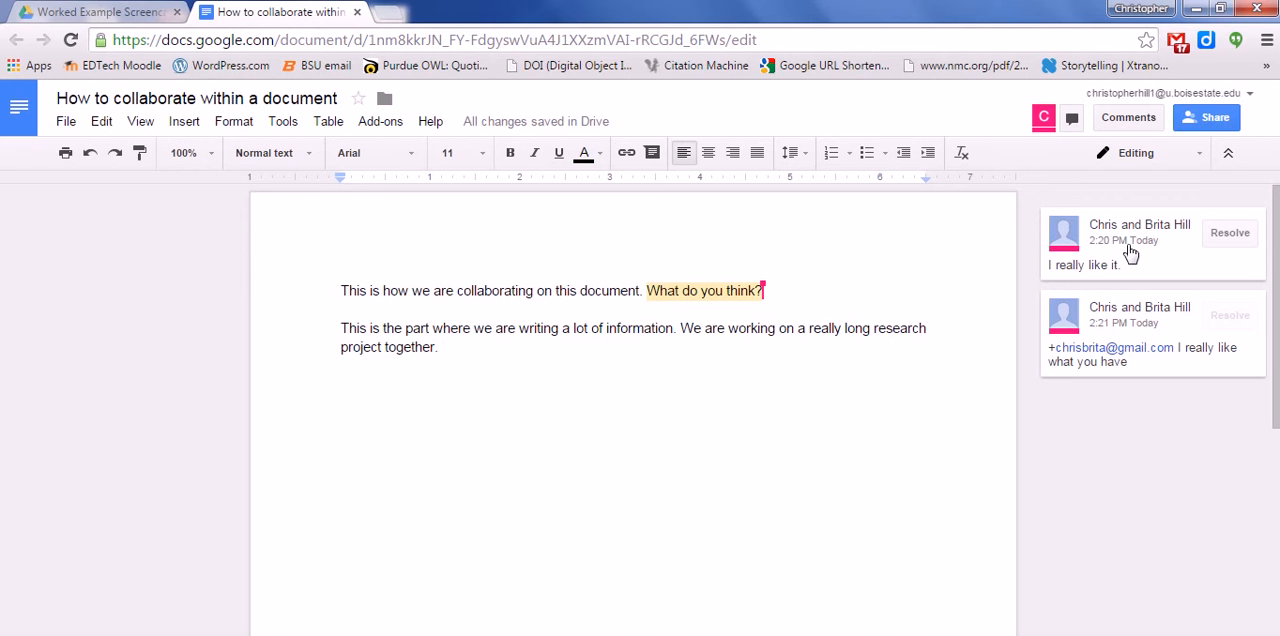
pyautogui.moveTo(1128, 293)
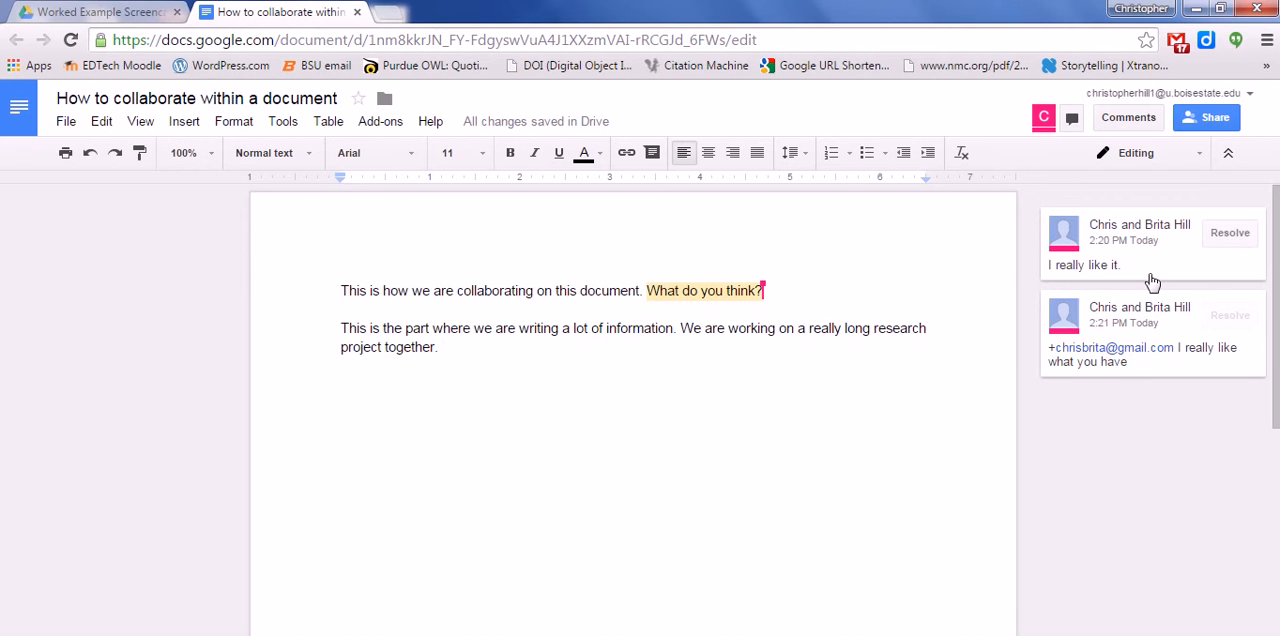
pyautogui.moveTo(1152, 280)
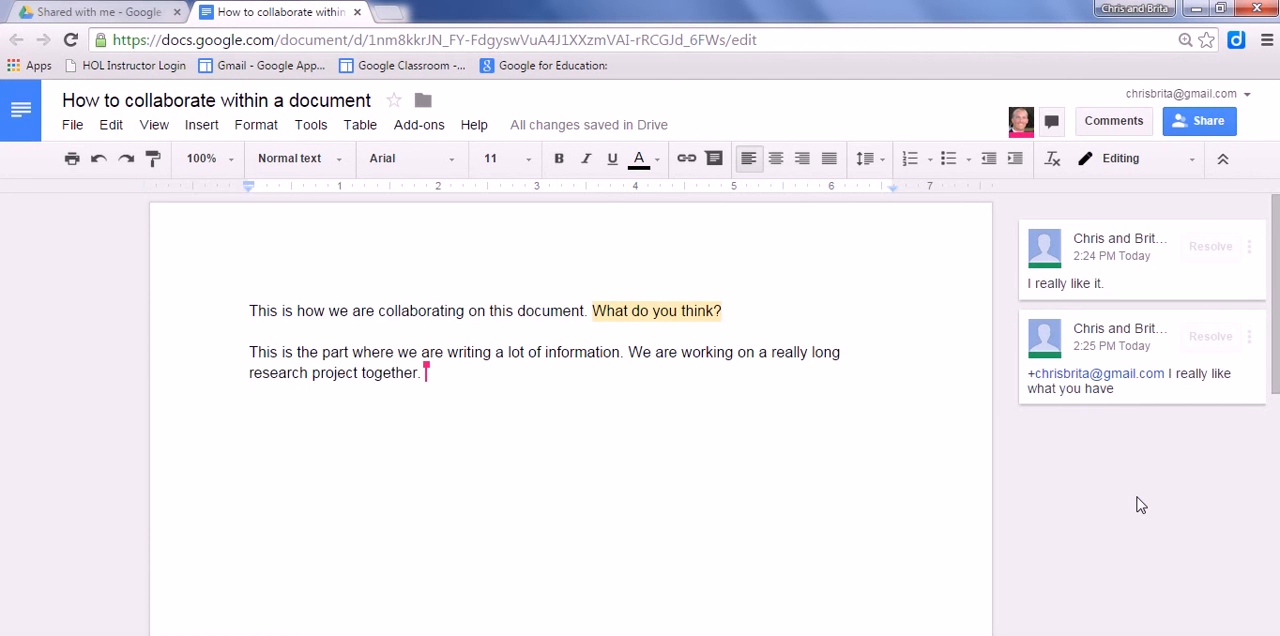
pyautogui.moveTo(838, 448)
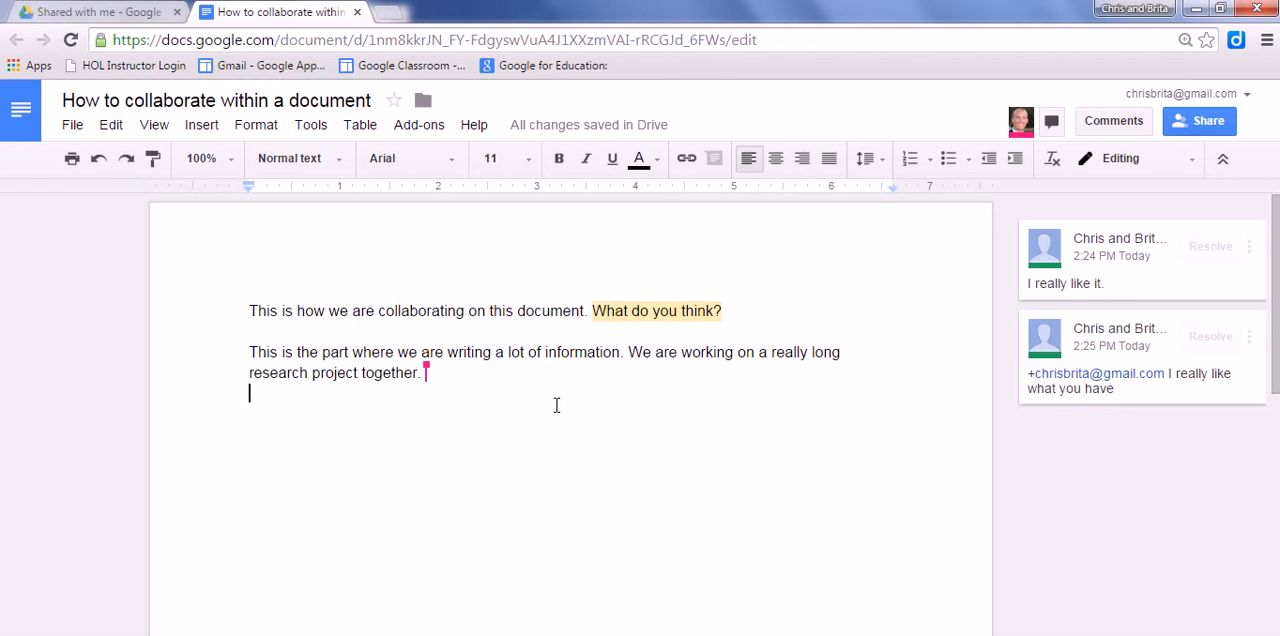
pyautogui.moveTo(1120, 158)
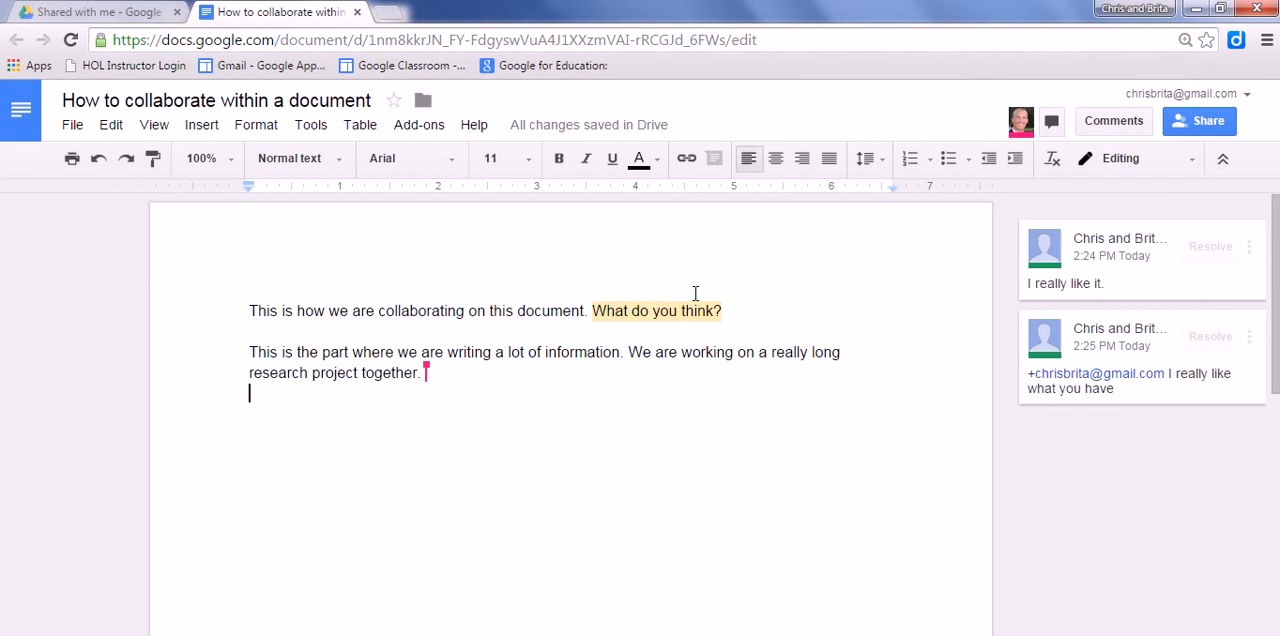
pyautogui.moveTo(690, 393)
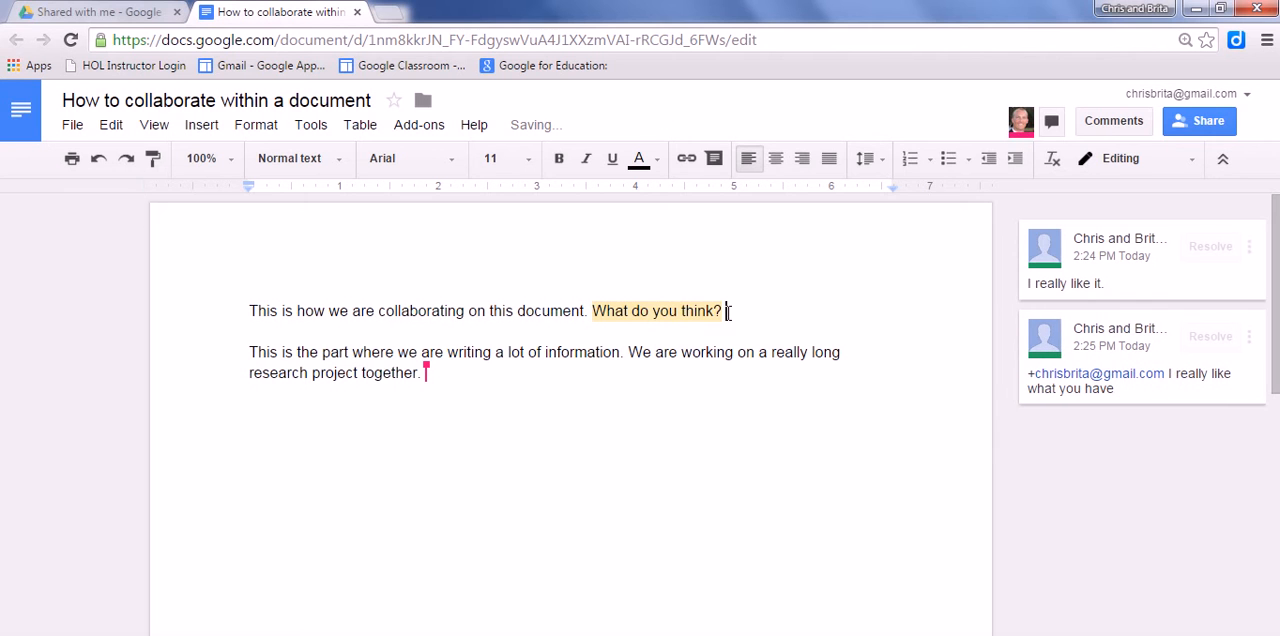
# - Type "I really like it" after the question in the first paragraph
pyautogui.write('I really like it.')
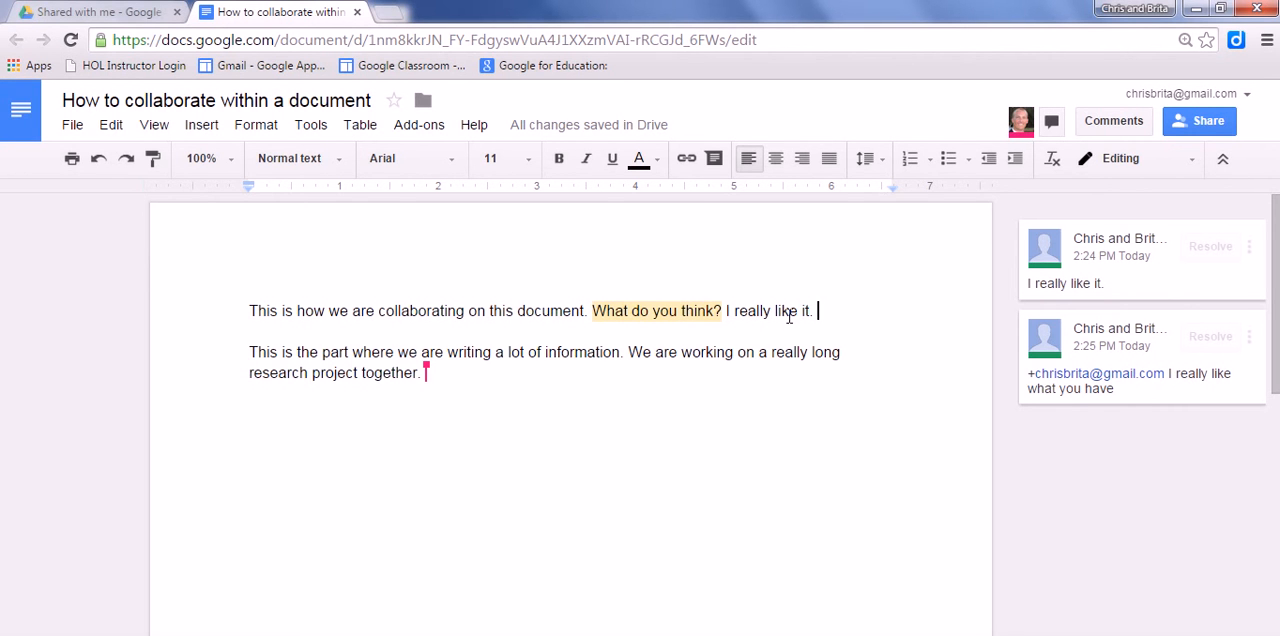
pyautogui.click(72, 124)
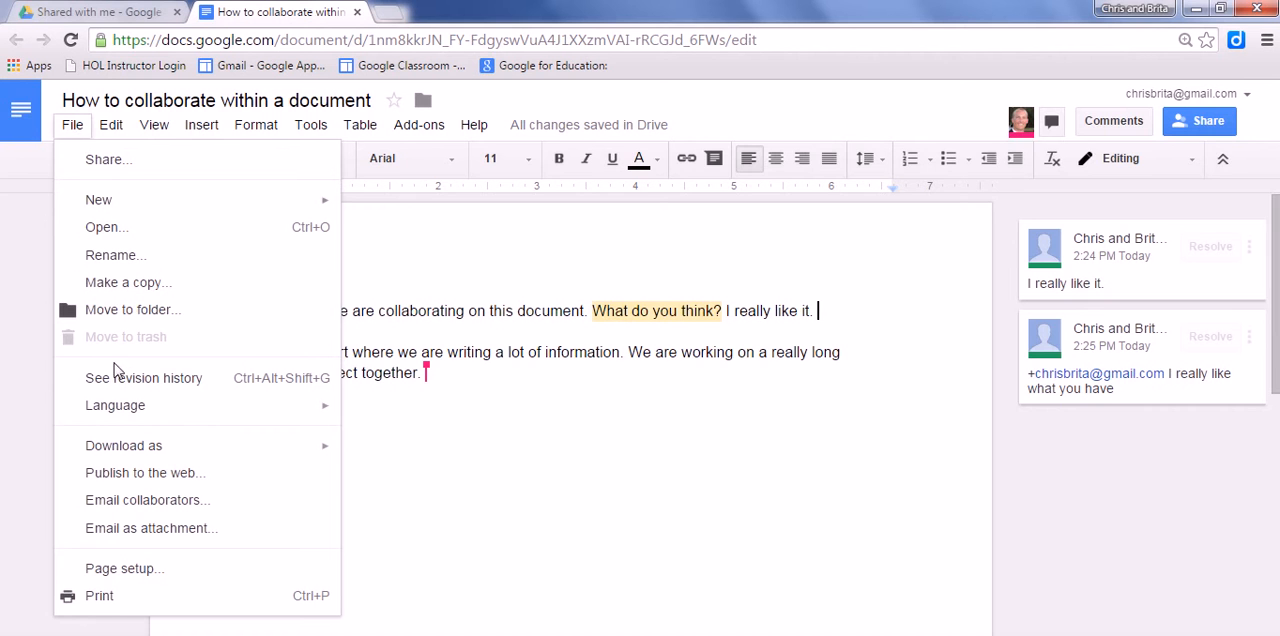
pyautogui.click(144, 378)
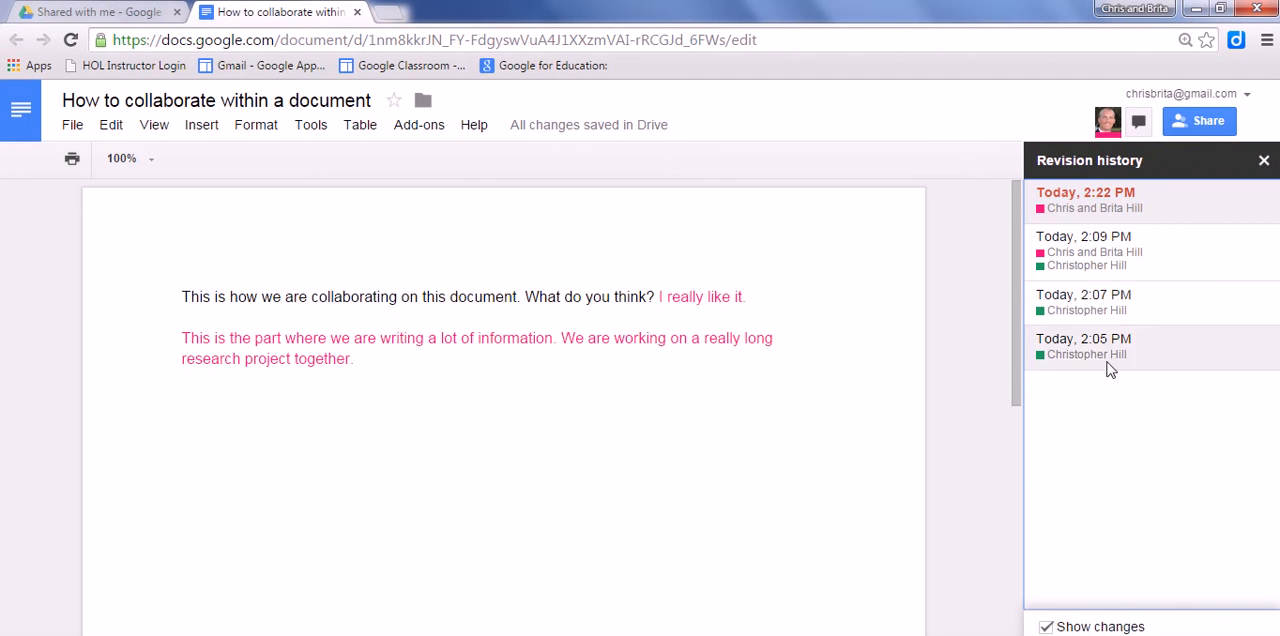
pyautogui.click(1085, 236)
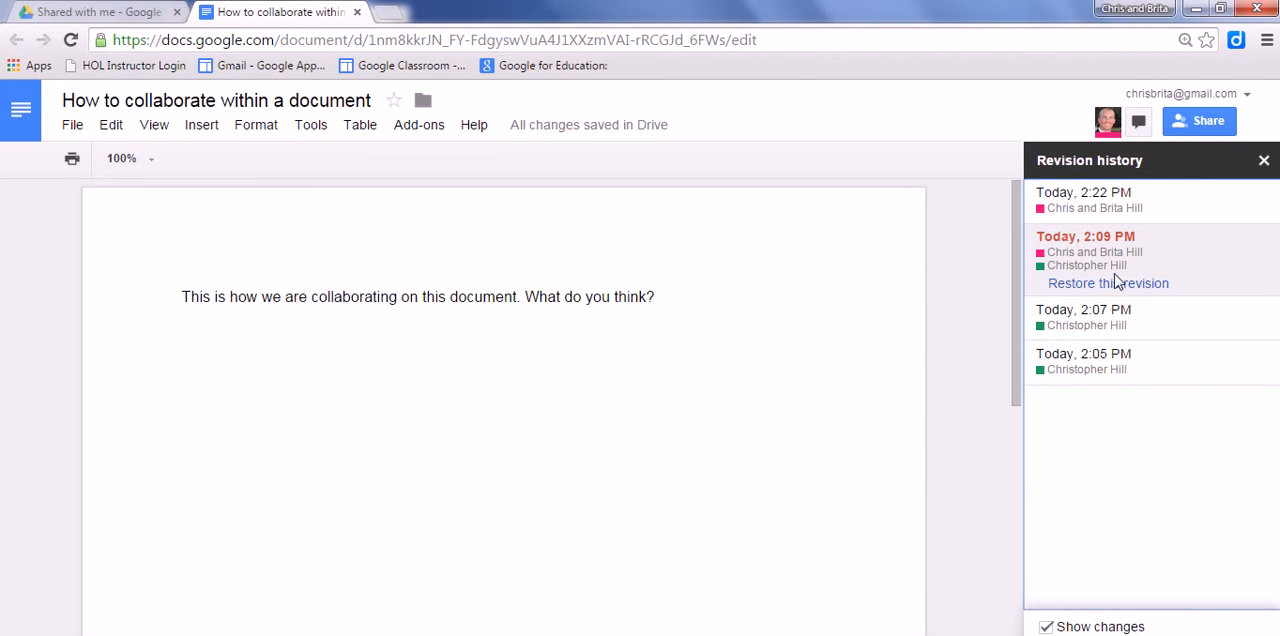
pyautogui.click(1085, 199)
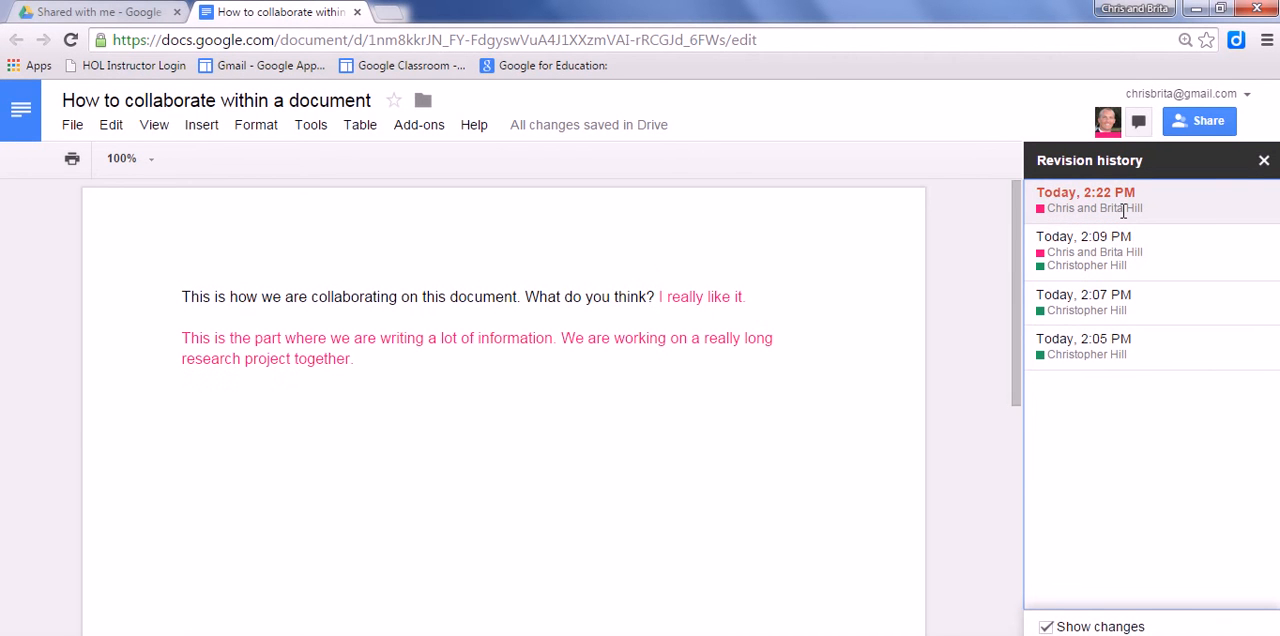
pyautogui.click(1264, 160)
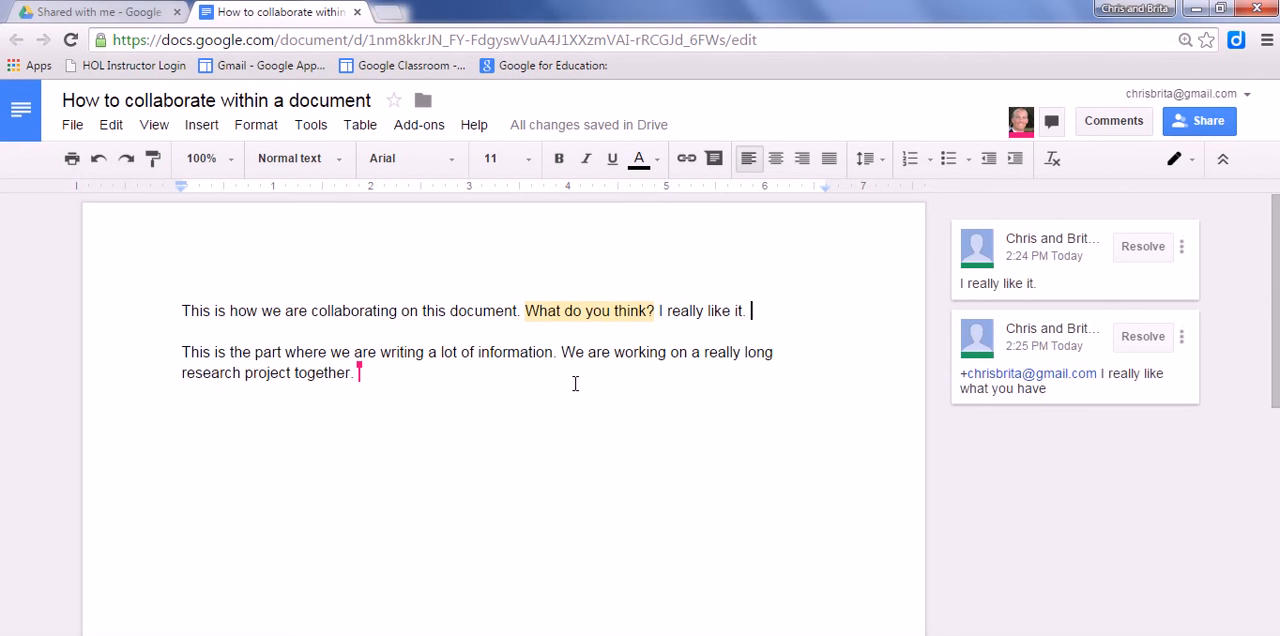
pyautogui.moveTo(987, 237)
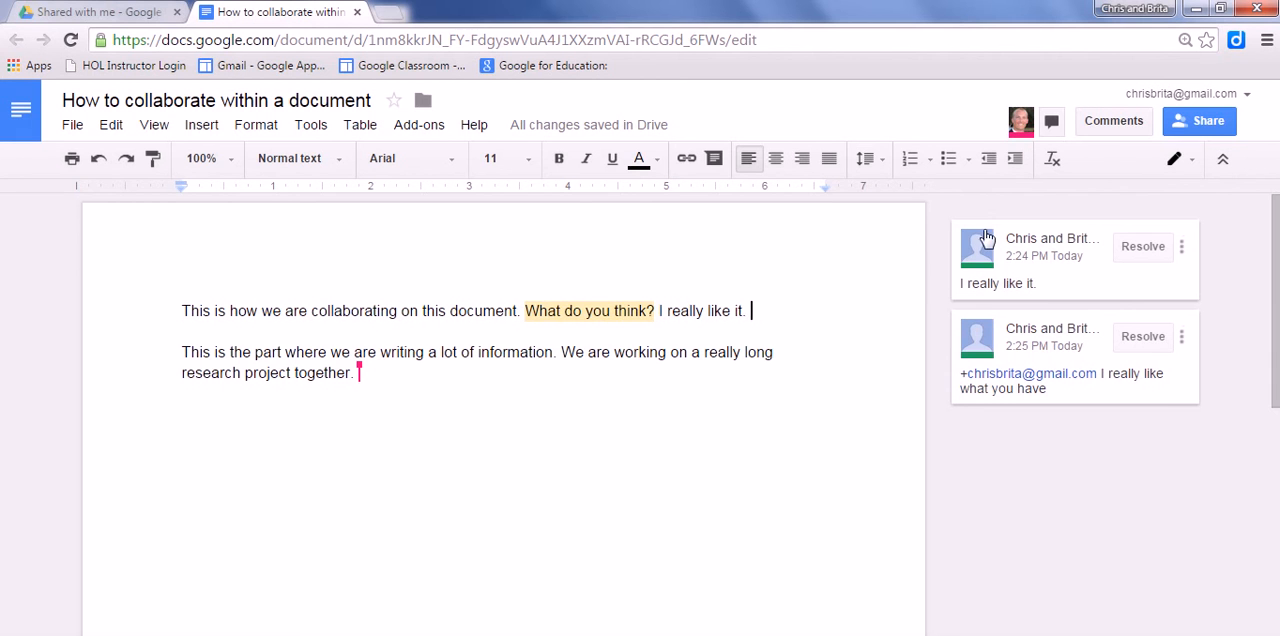
# - In Suggesting mode, type "what you have so far" after "I really like it."
pyautogui.click(1176, 158)
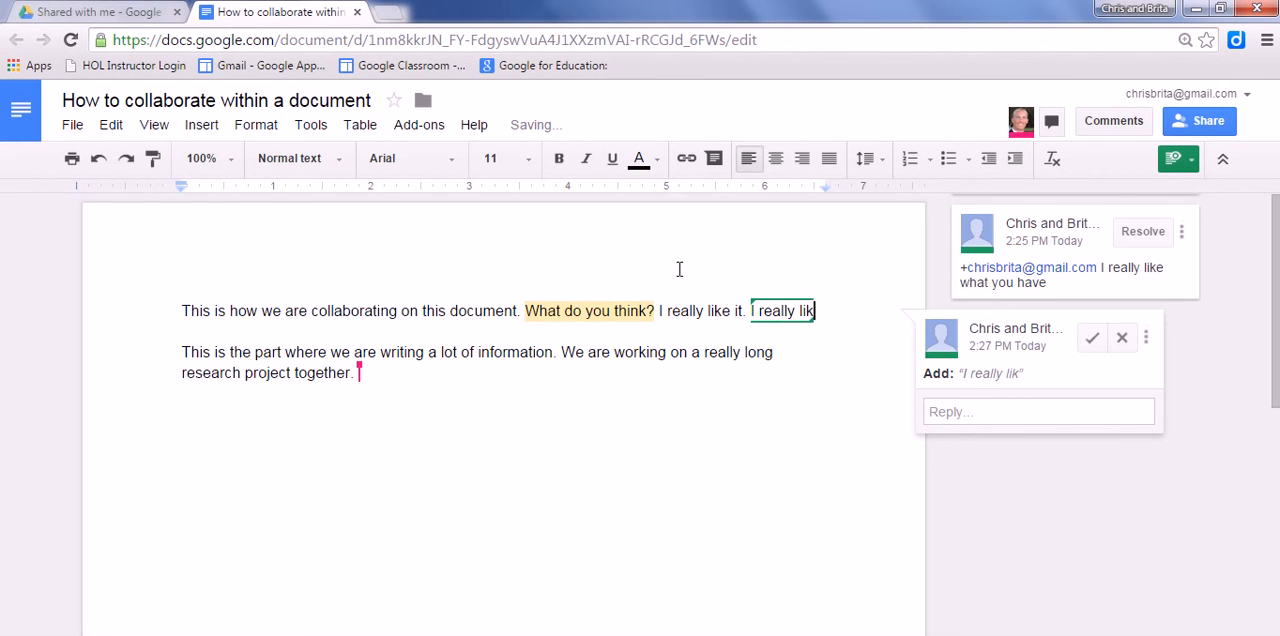
pyautogui.write('wha tyo')
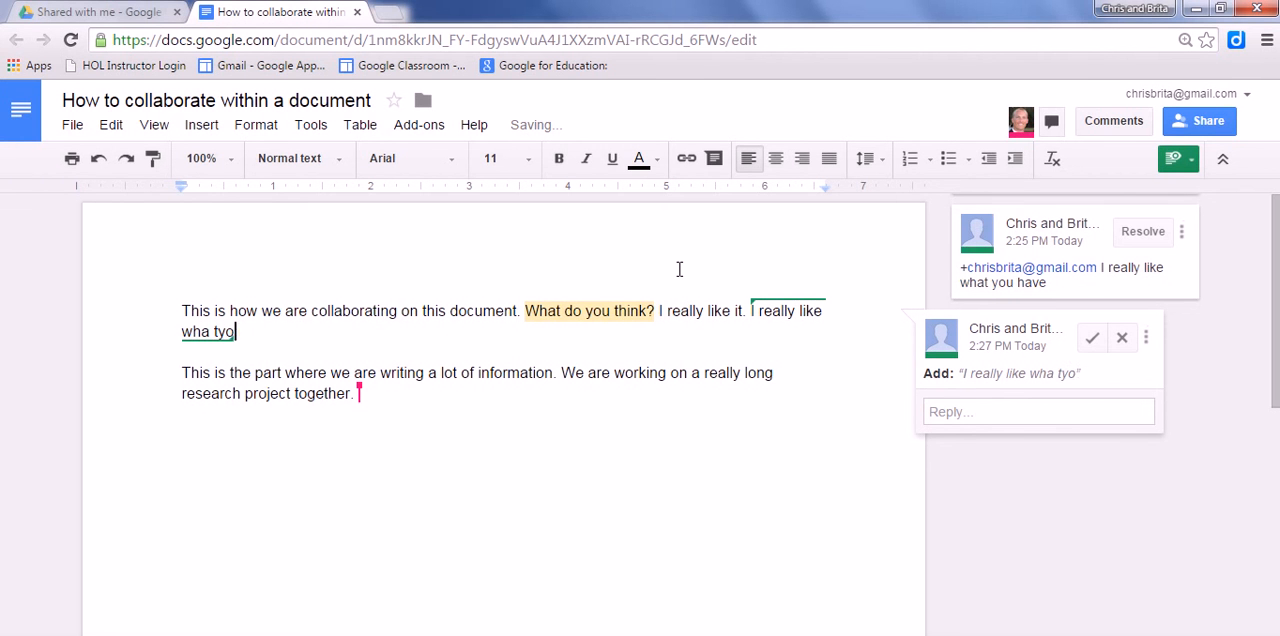
pyautogui.write('what you have so far.')
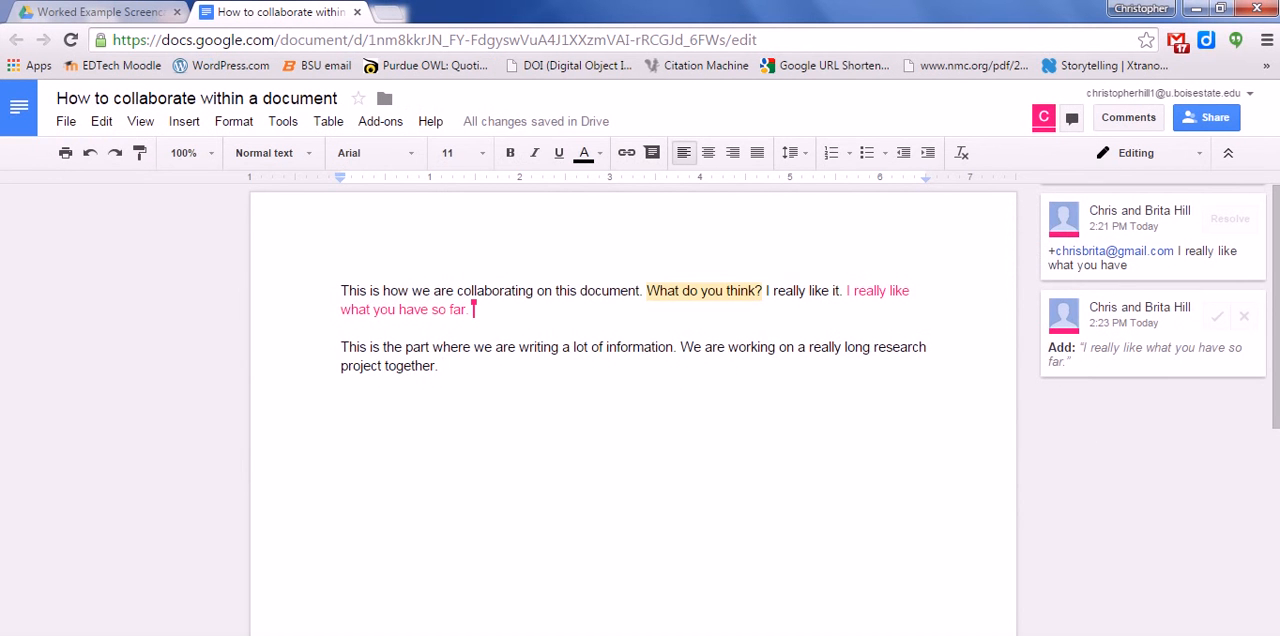
pyautogui.moveTo(505, 336)
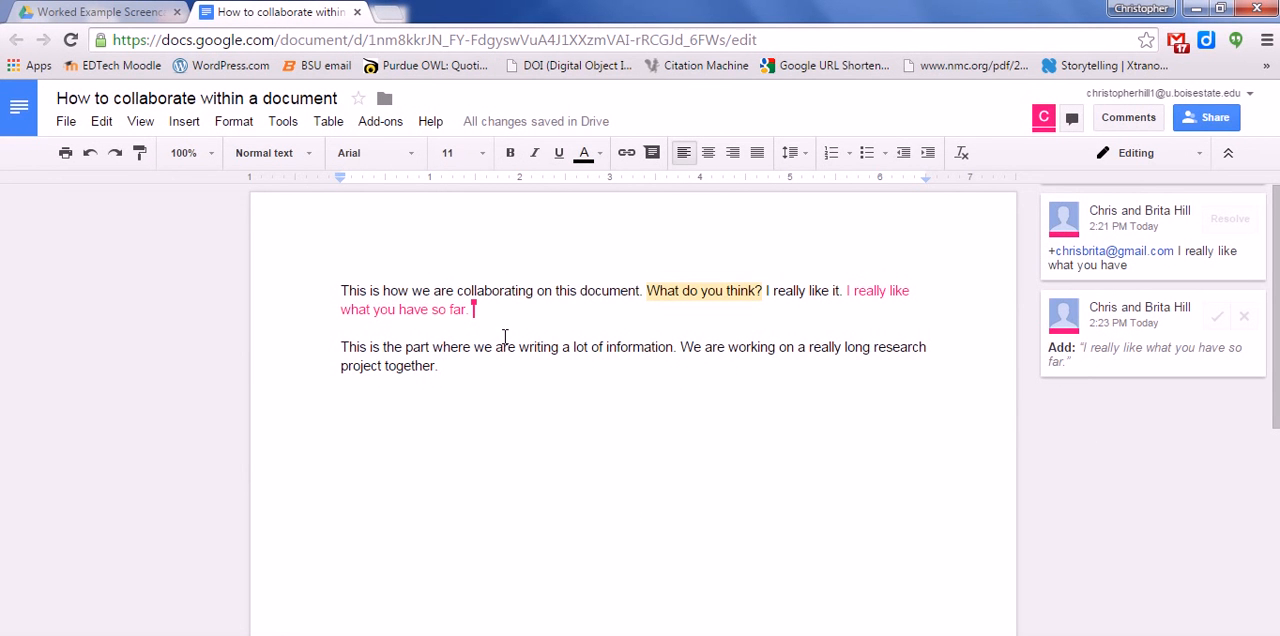
pyautogui.moveTo(900, 283)
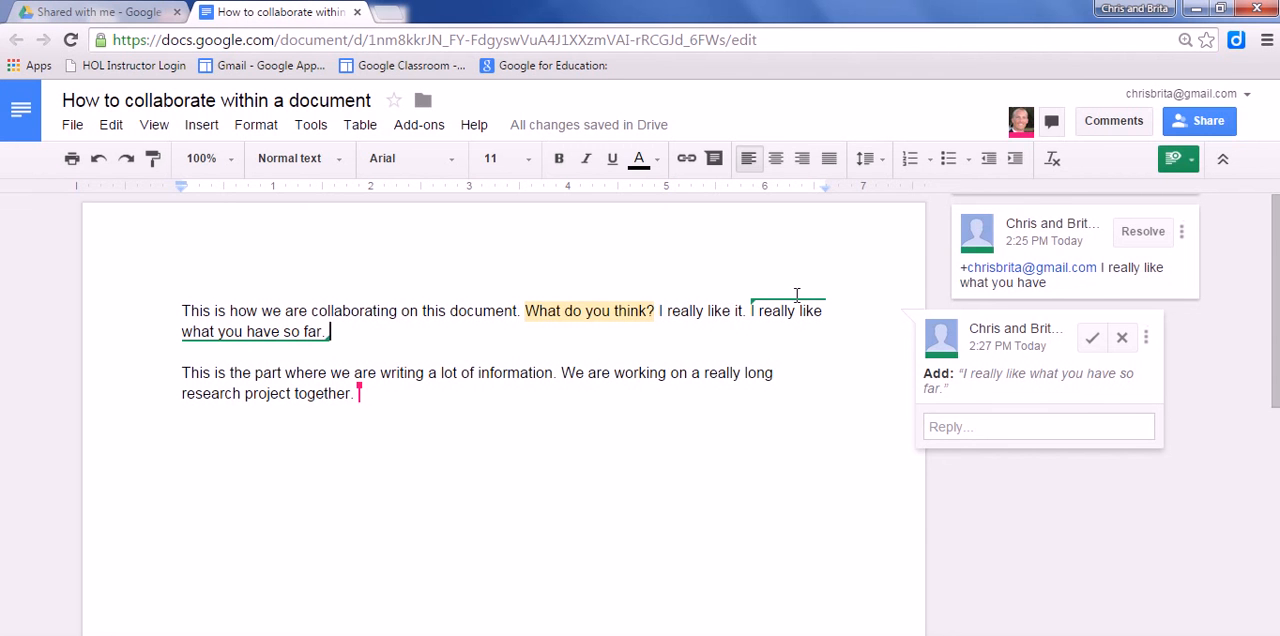
pyautogui.moveTo(1158, 166)
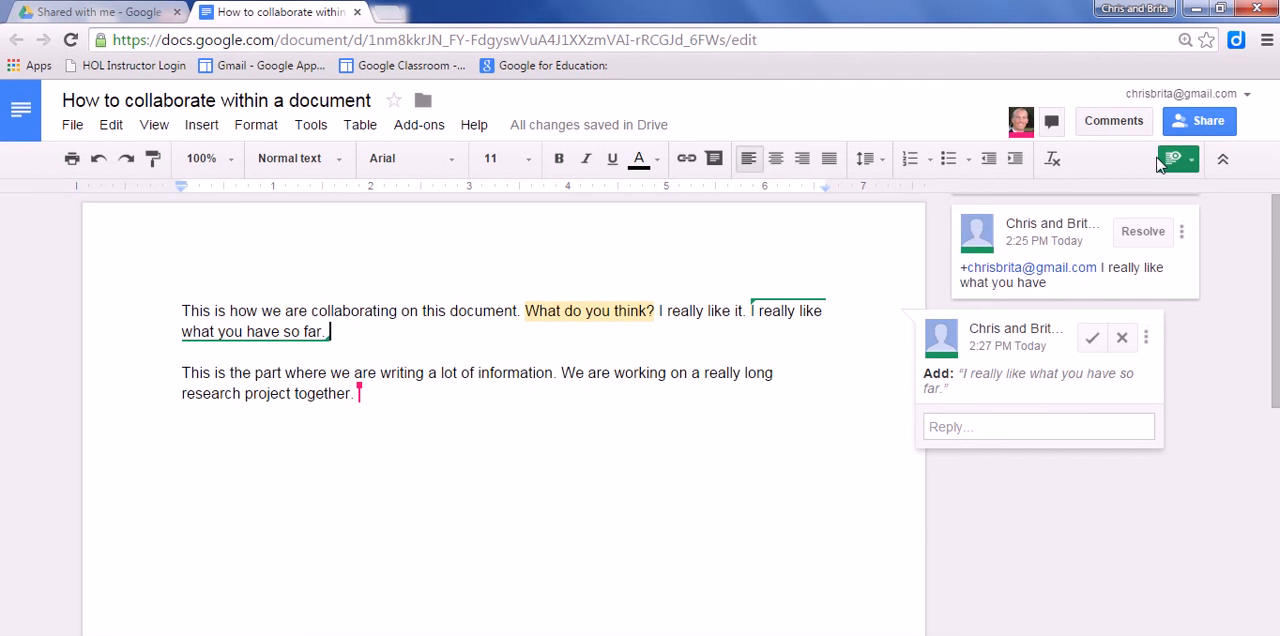
# - Open the mode dropdown showing Editing, Suggesting and Viewing
pyautogui.click(1176, 158)
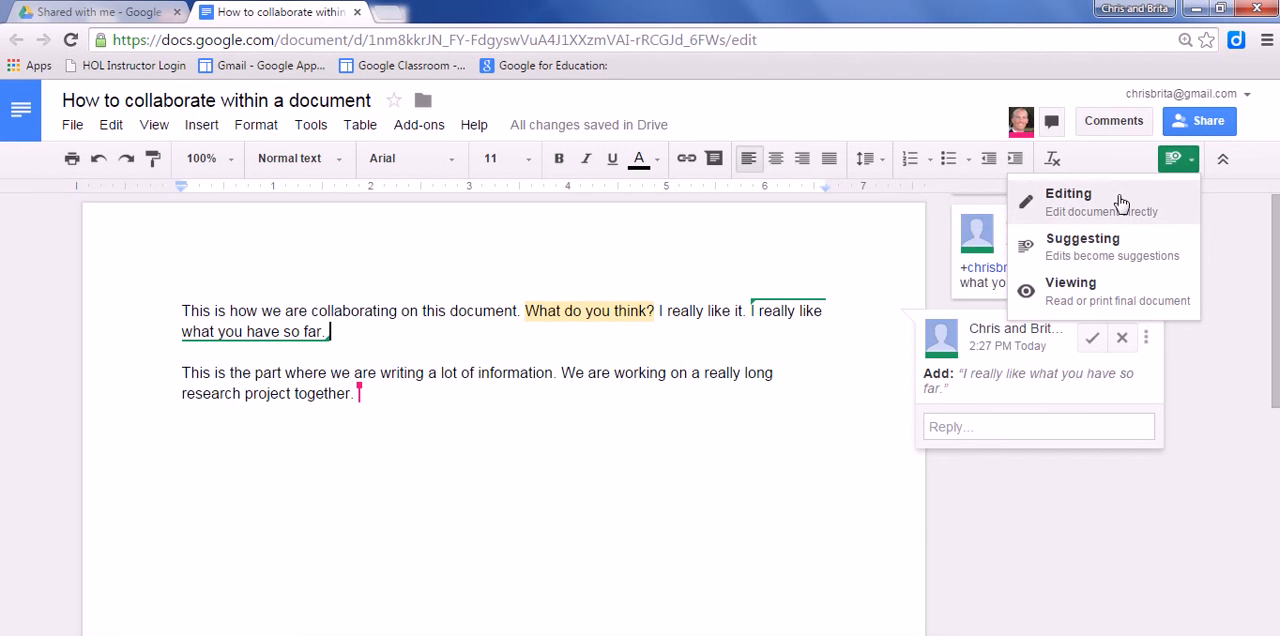